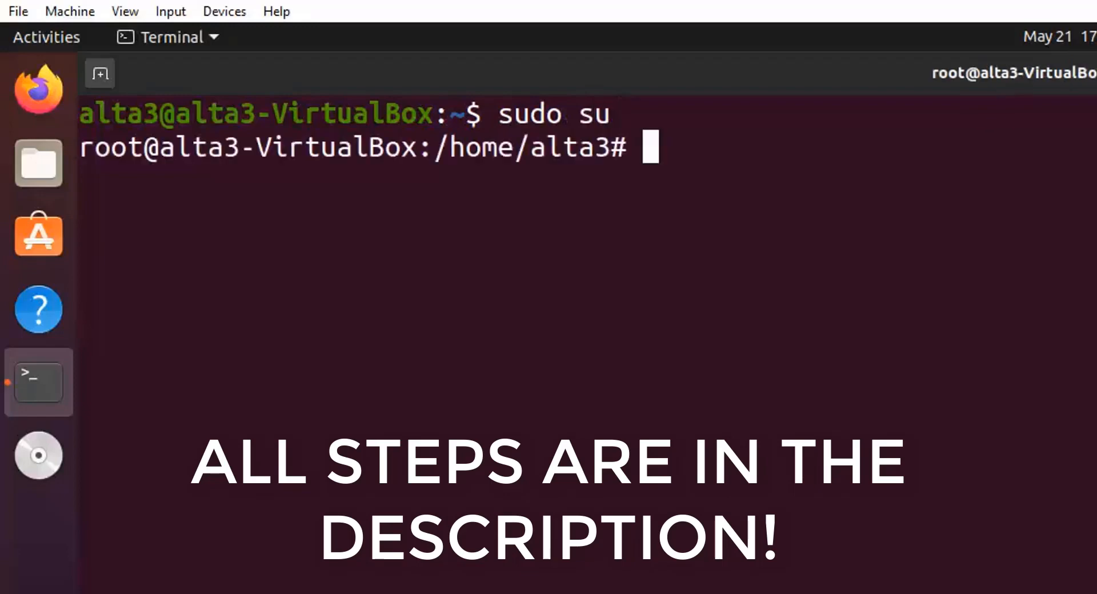
- Create the kubeadm-k8s setup file in vi and paste the prerequisite install script into it
{"action": "type", "text": "vi kub"}
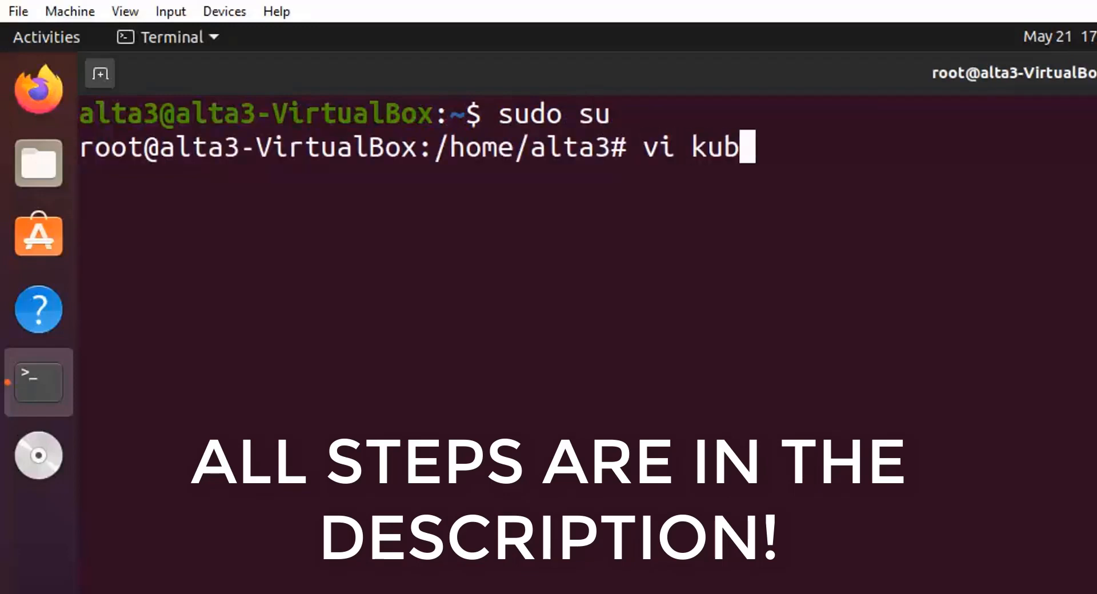
{"action": "type", "text": "eadm-k8s-"}
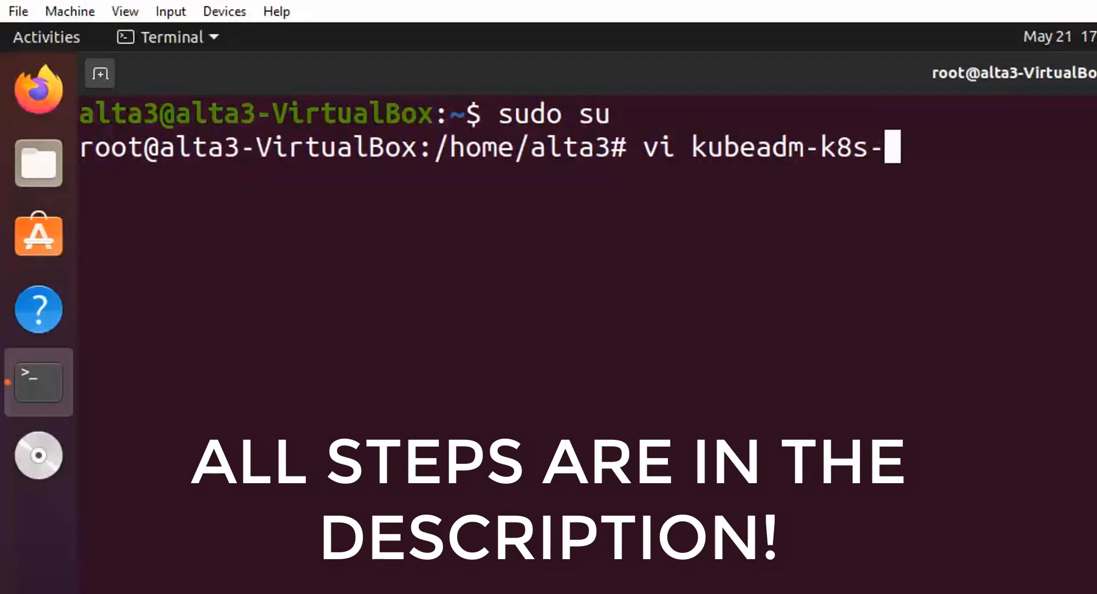
{"action": "right_click", "coordinate": [448, 245]}
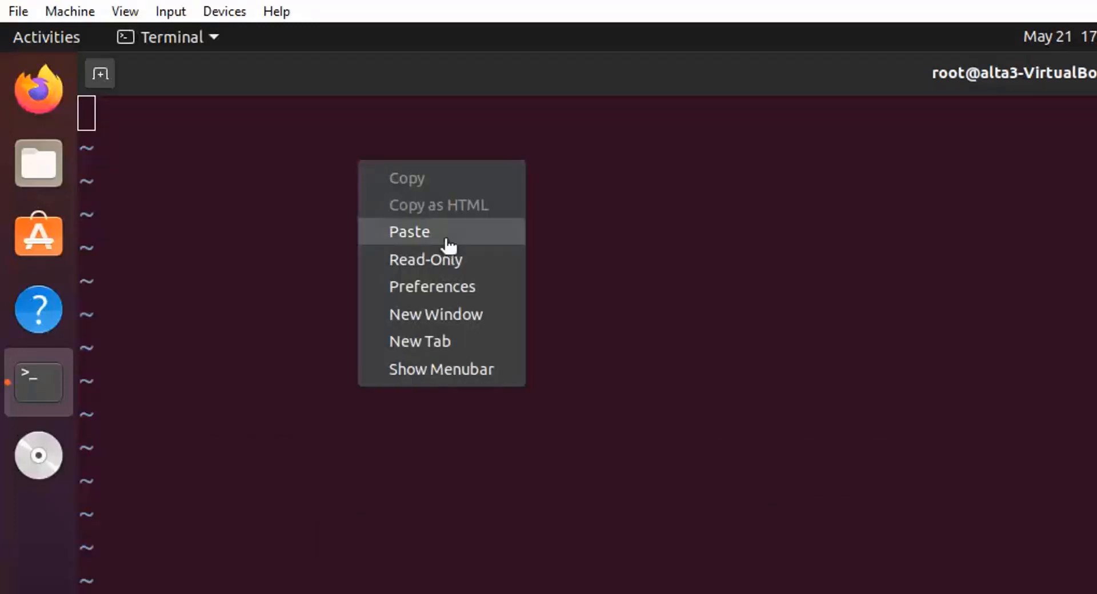
{"action": "left_click", "coordinate": [409, 232]}
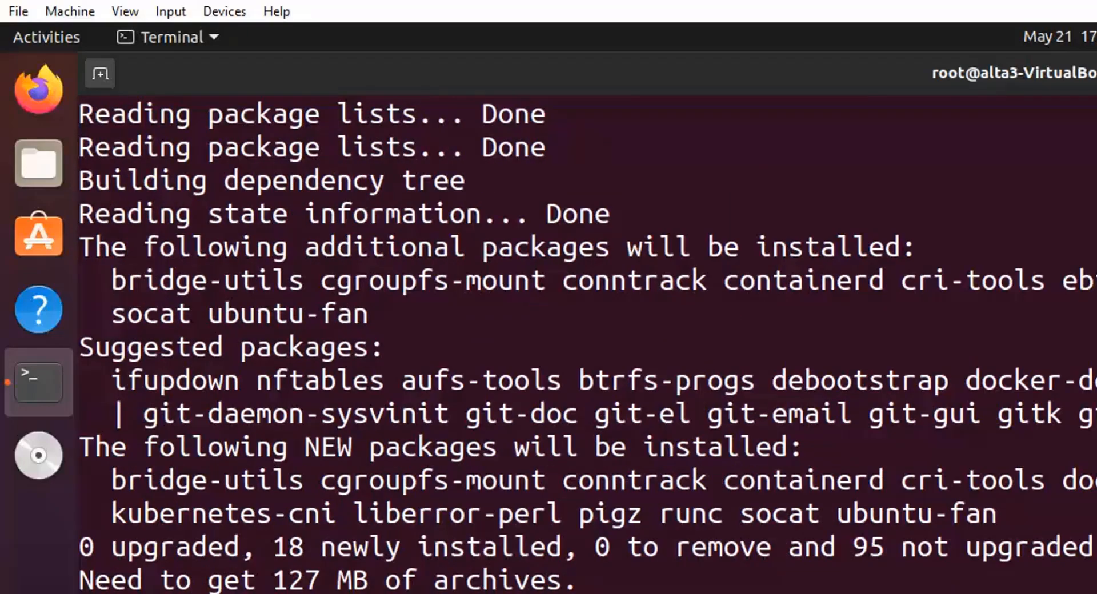
- Run kubeadm init with the pod network CIDR and containerd socket; preflight fails on swap
{"action": "right_click", "coordinate": [775, 248]}
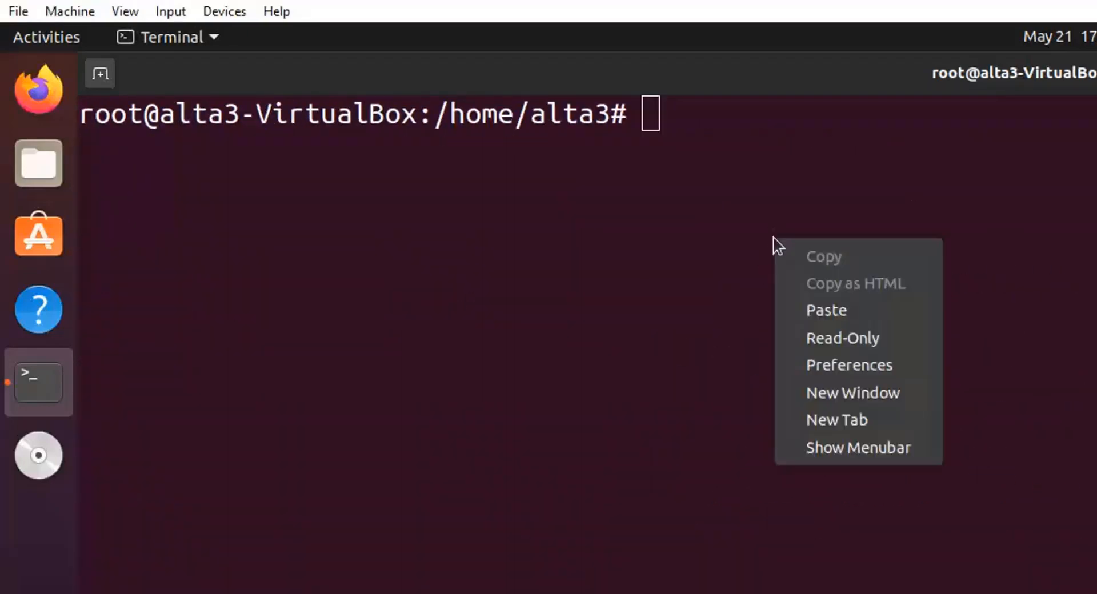
{"action": "left_click", "coordinate": [826, 310]}
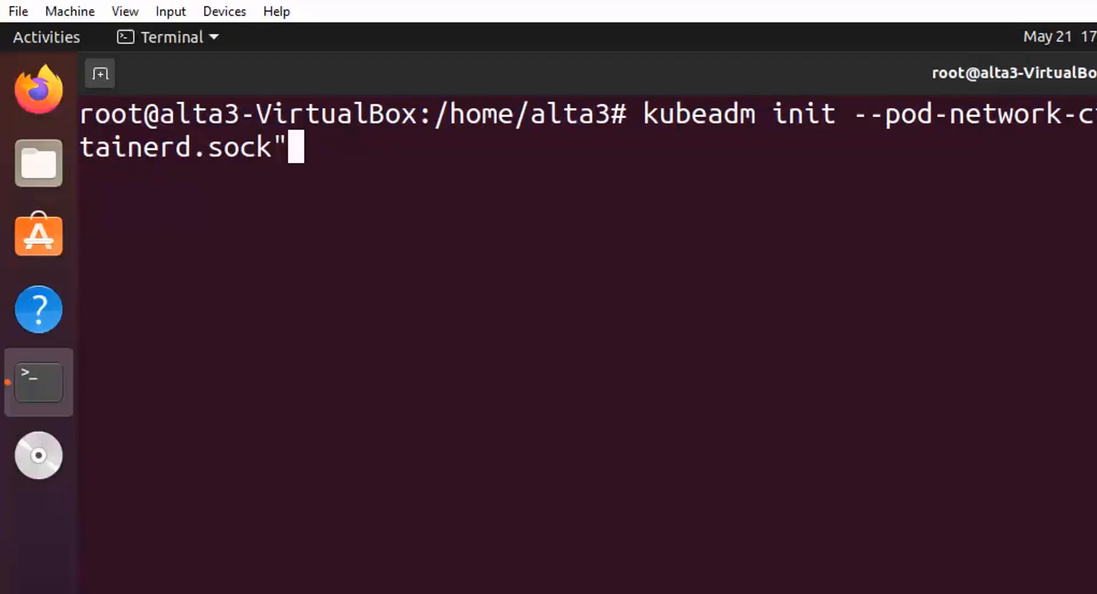
{"action": "key", "text": "Return"}
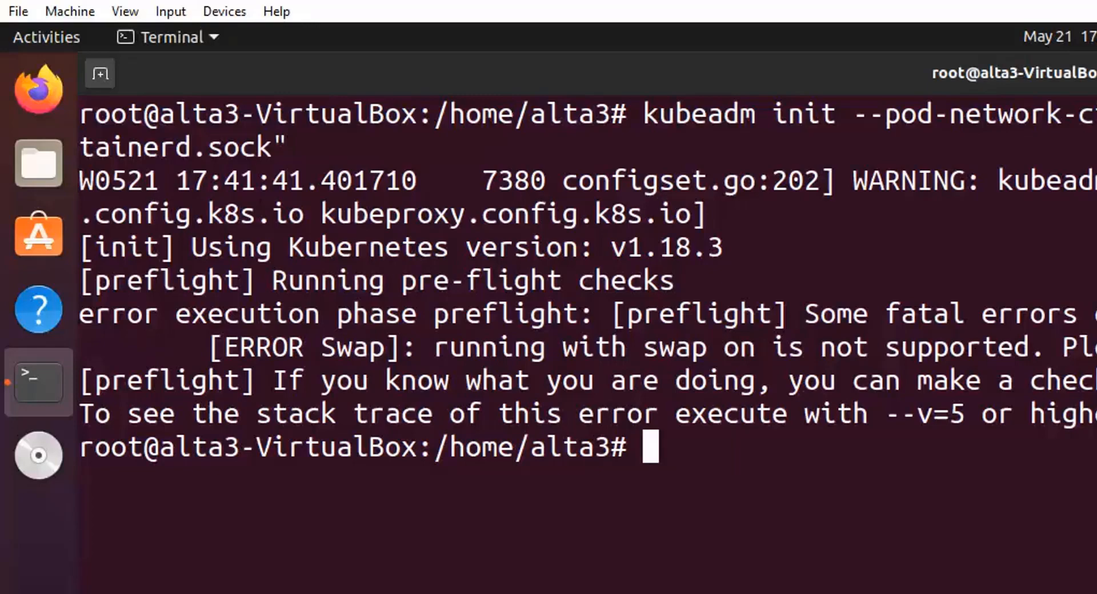
{"action": "key", "text": "Return"}
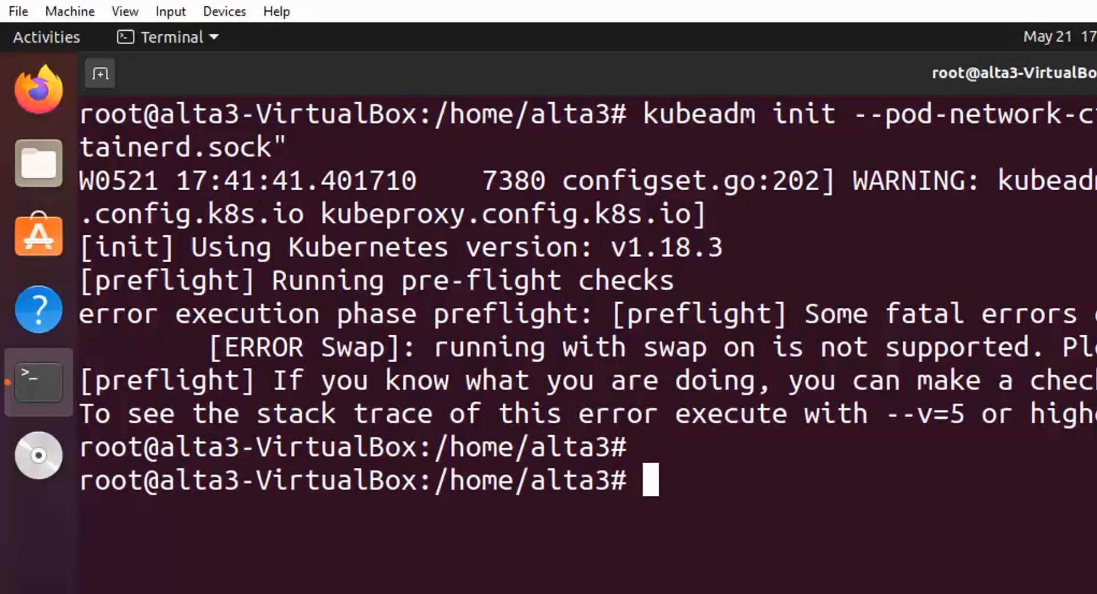
- Comment out swap in /etc/fstab, verify swapon -s shows nothing, and return to the user prompt
{"action": "type", "text": "sudo vi /etc/fstab"}
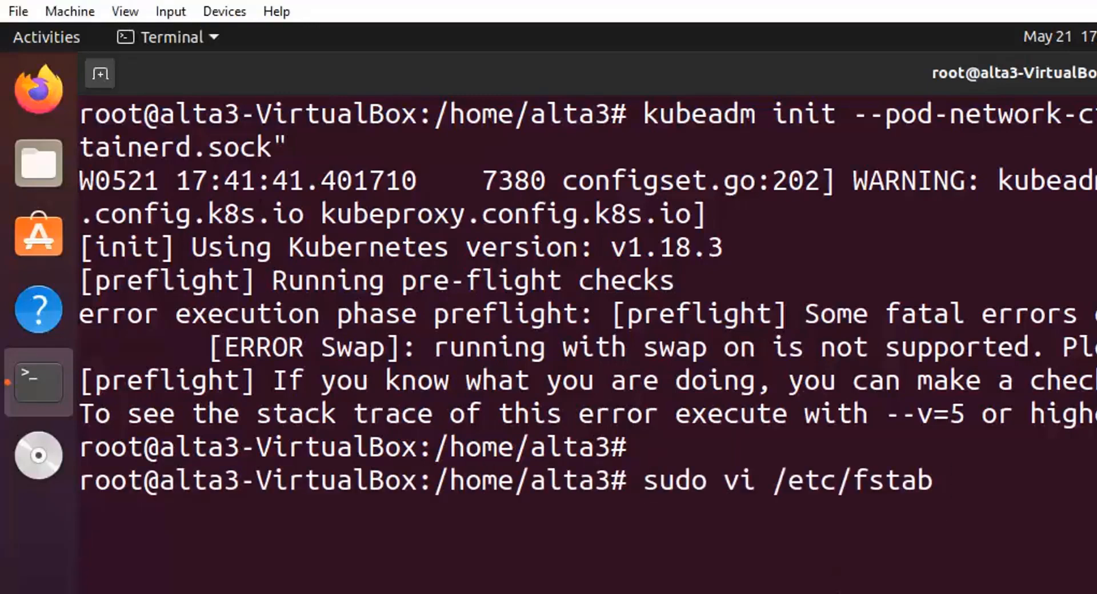
{"action": "key", "text": "Return"}
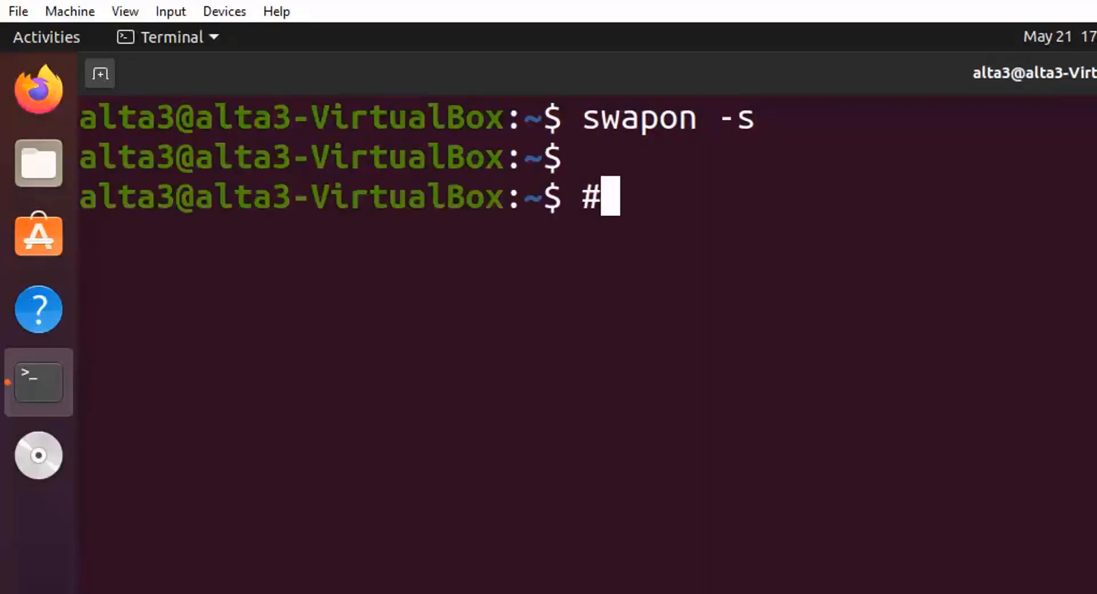
{"action": "type", "text": "No output = good!"}
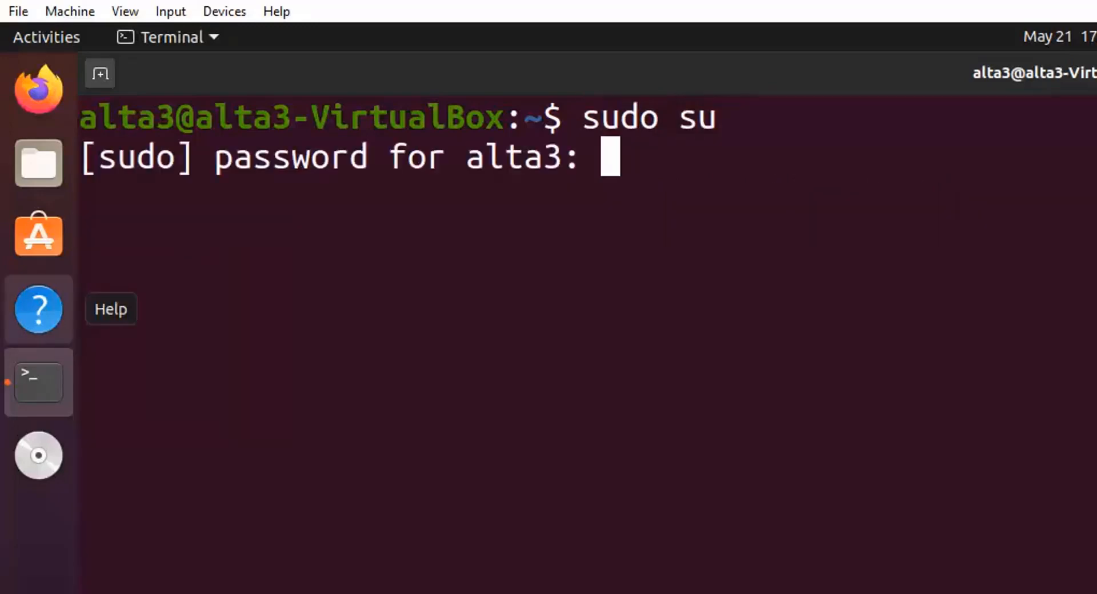
{"action": "key", "text": "Return"}
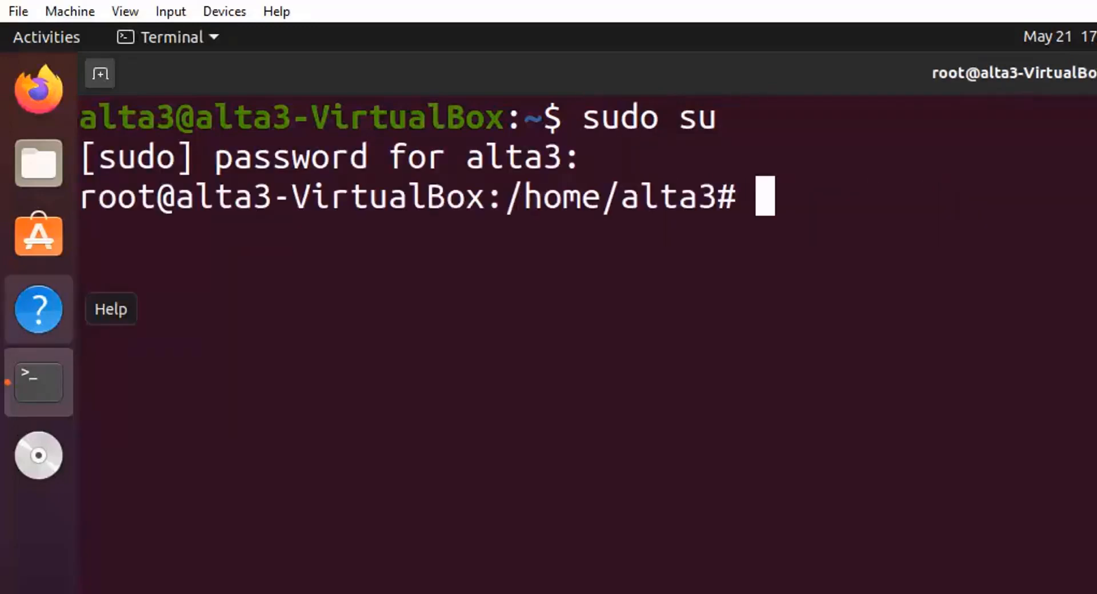
{"action": "key", "text": "Return"}
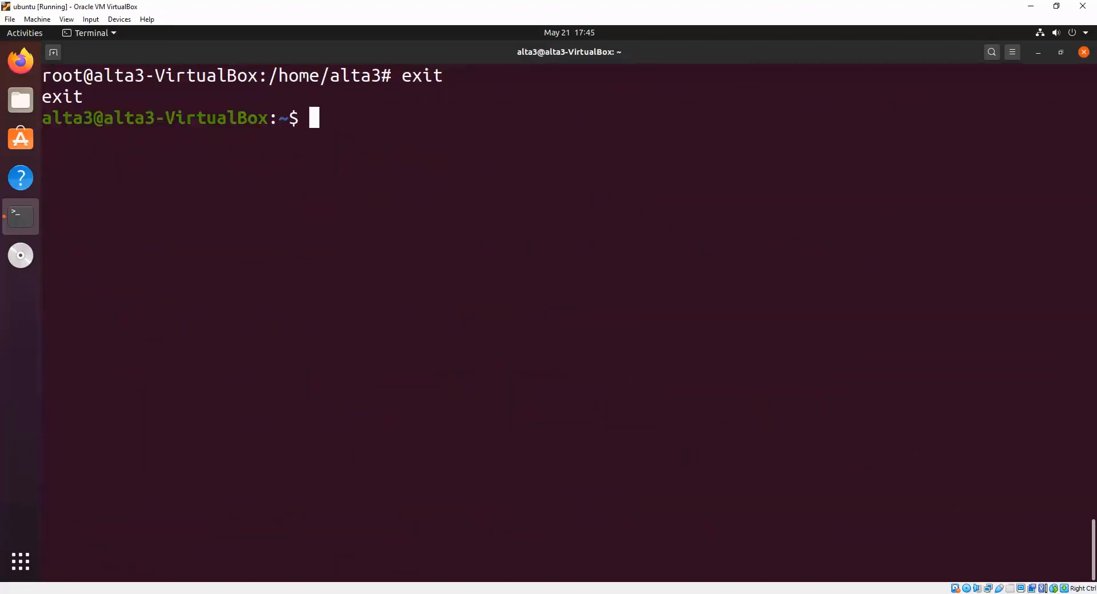
- Create ~/.kube and copy /etc/kubernetes/admin.conf to ~/.kube/config
{"action": "type", "text": "mkdir -p $HOME/.kube"}
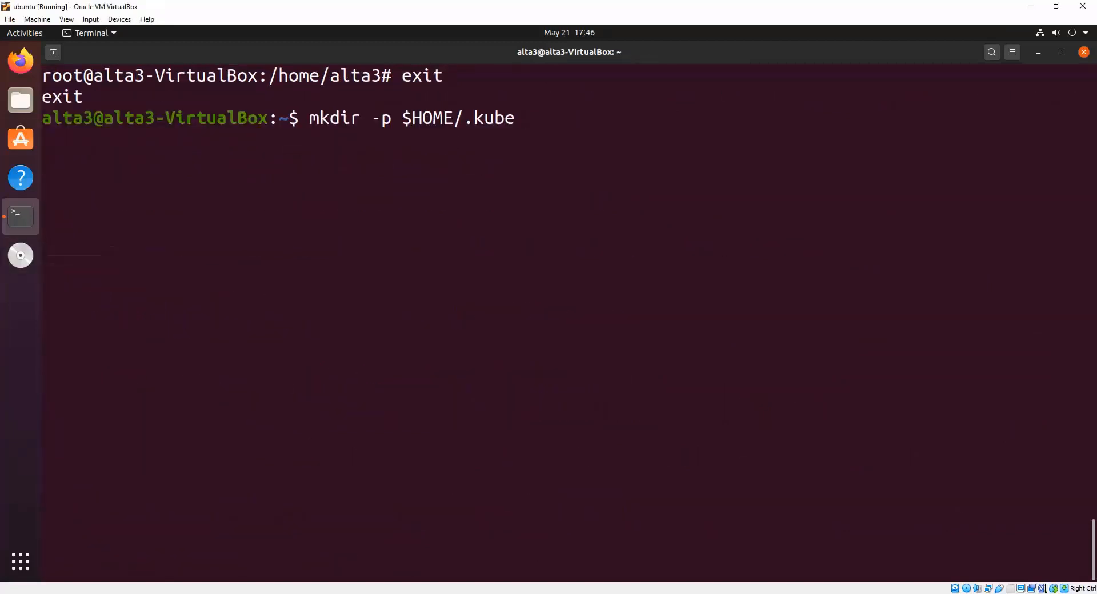
{"action": "key", "text": "Return"}
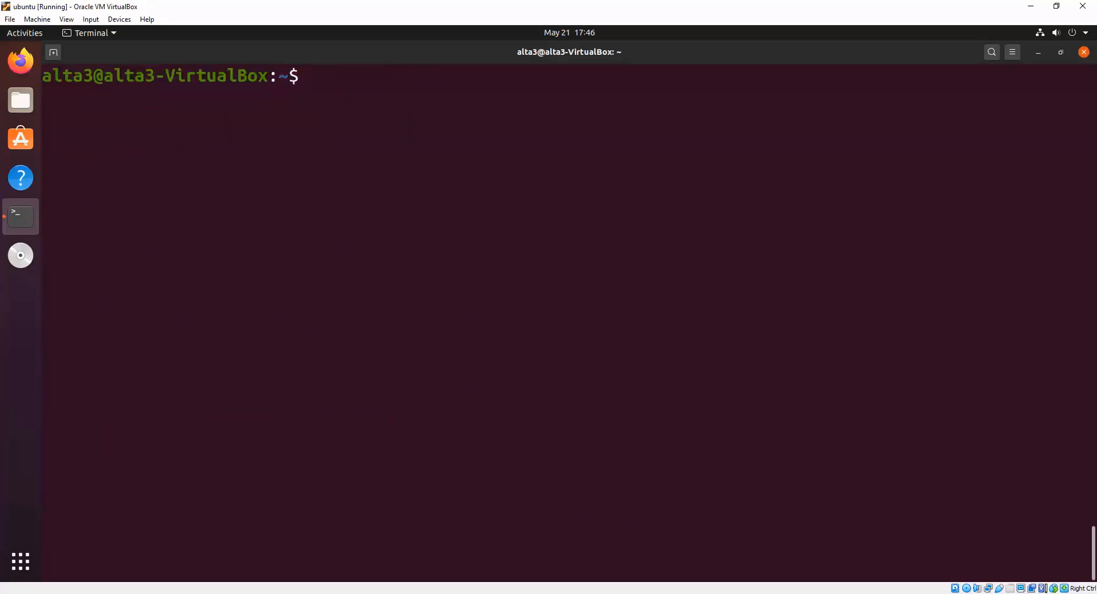
{"action": "type", "text": "sudo cp -i /etc/kubernetes/admin.conf $HOME/.kube/config"}
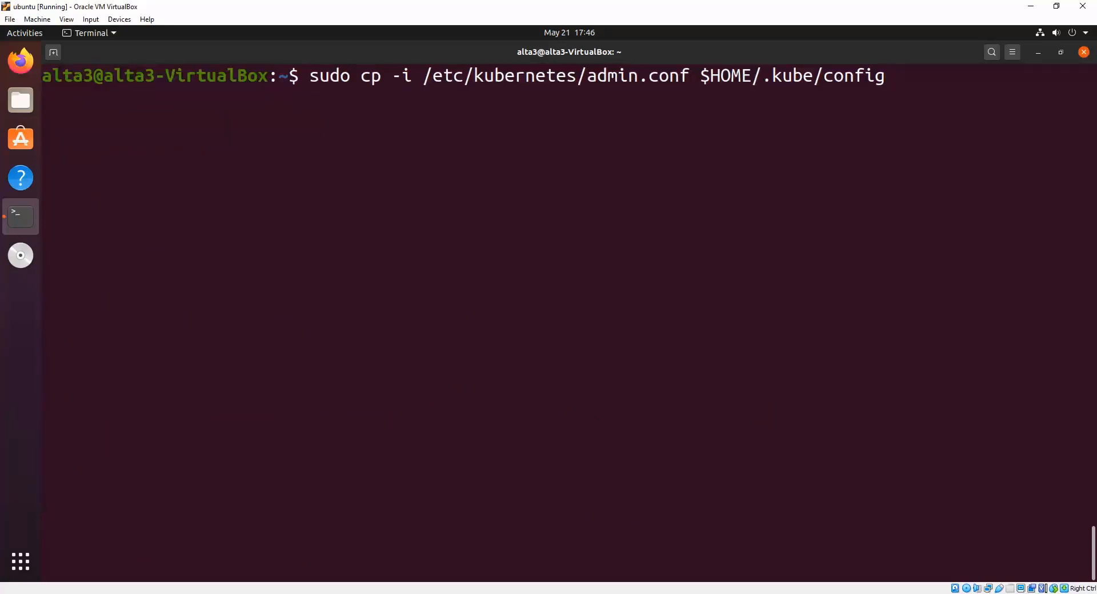
{"action": "key", "text": "Return"}
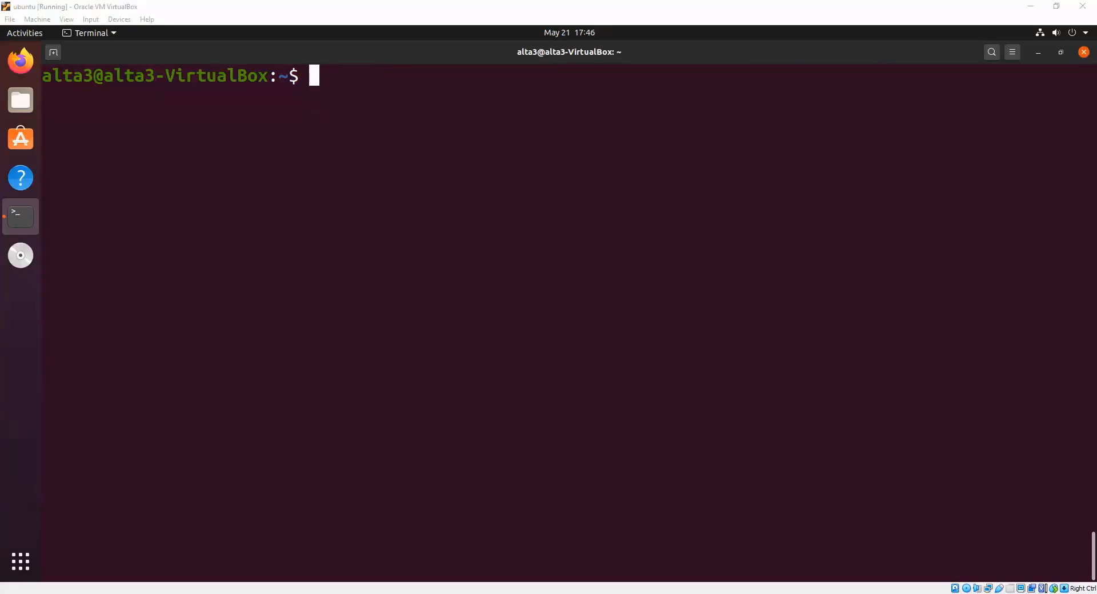
- Make the user owner of ~/.kube/config and enter the Calico v3.8 apply command
{"action": "type", "text": "sudo chown $(id -u):$(id -g) $HOME/.kube/config"}
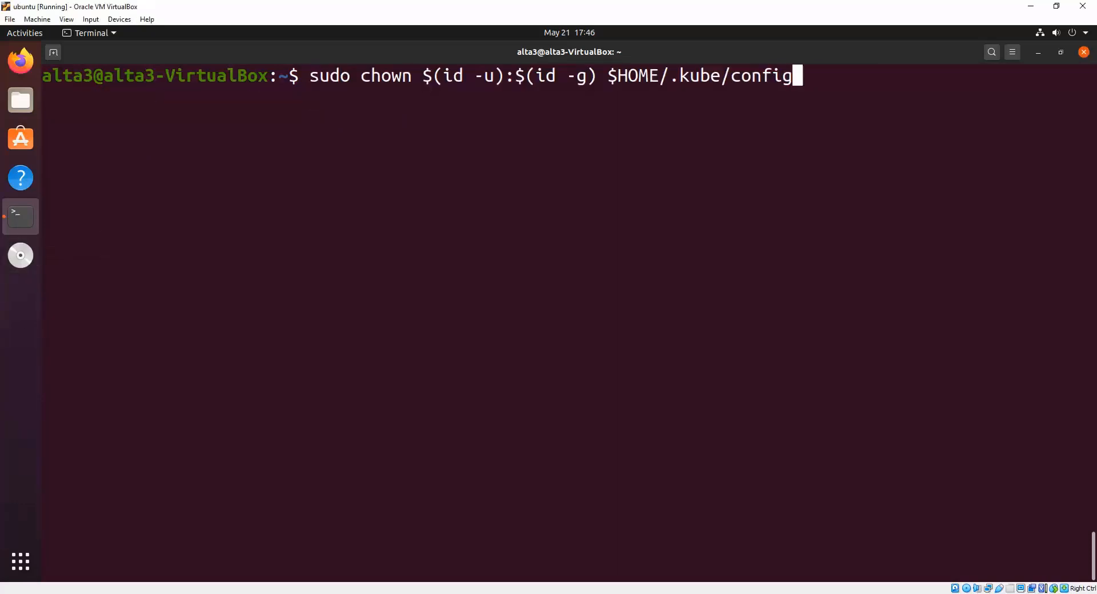
{"action": "key", "text": "Return"}
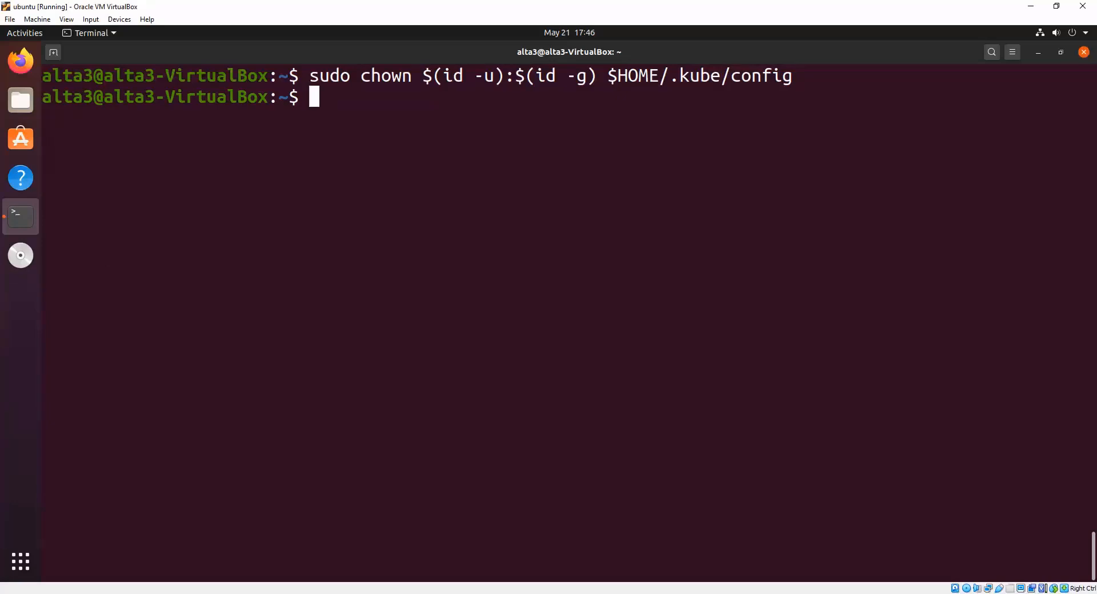
{"action": "type", "text": "kubectl apply -f https://docs.projectcalico.org/v3.8/manifests/calico.yaml"}
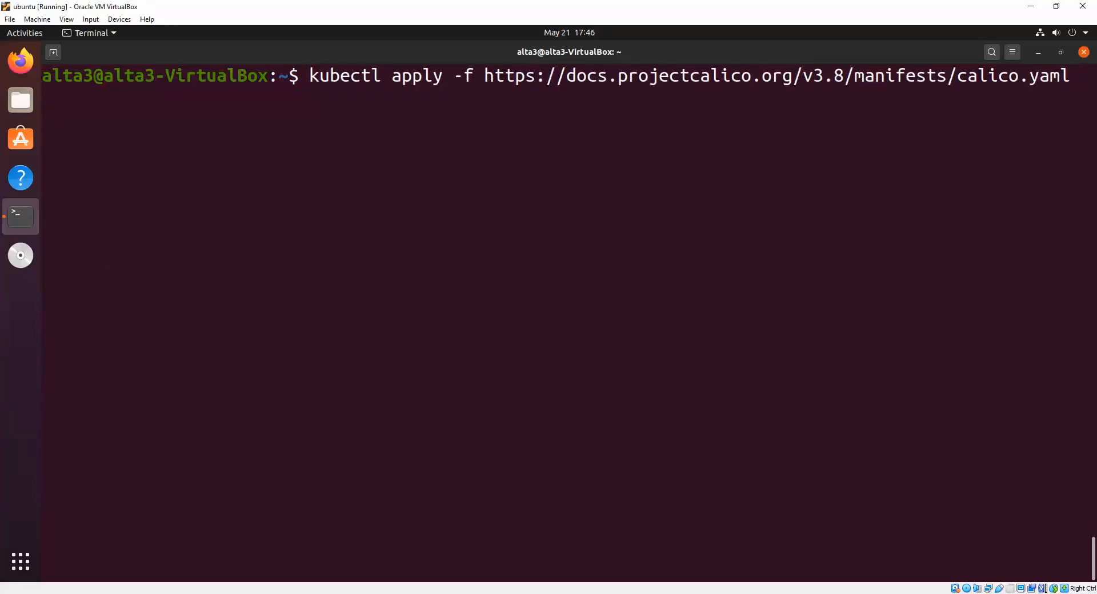
- Apply the Calico v3.8 manifest and list pods across all namespaces
{"action": "key", "text": "Return"}
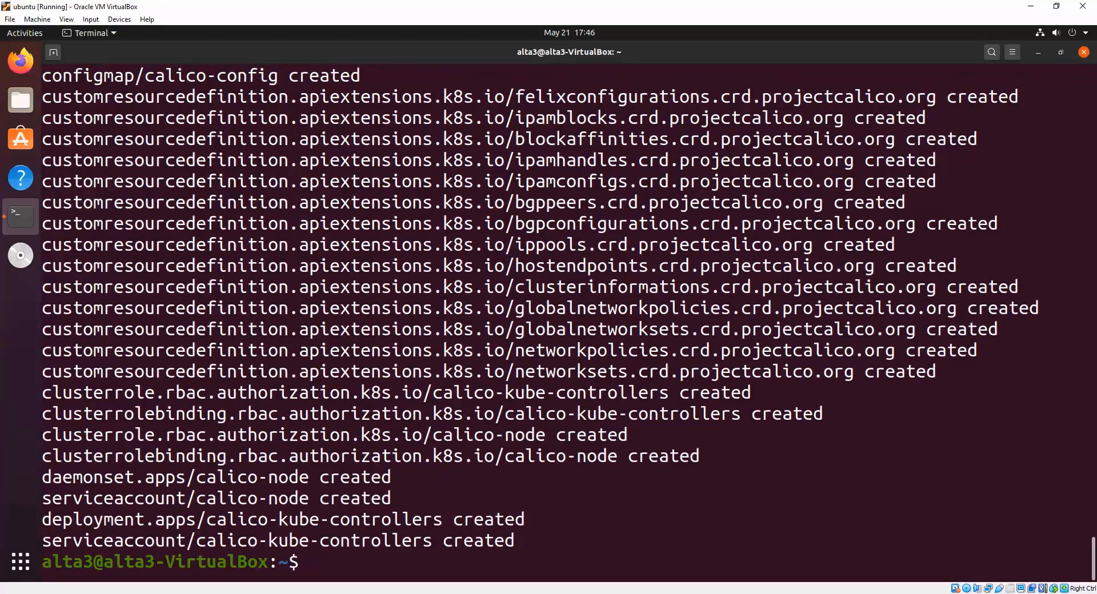
{"action": "type", "text": "kubectl get pods --all-namespaces"}
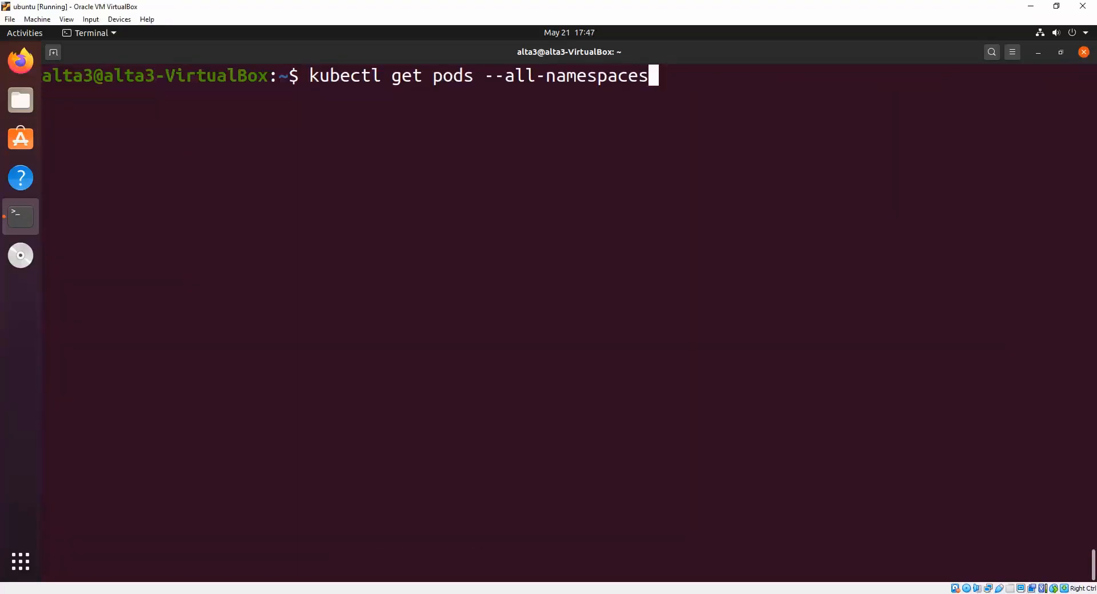
{"action": "key", "text": "Return"}
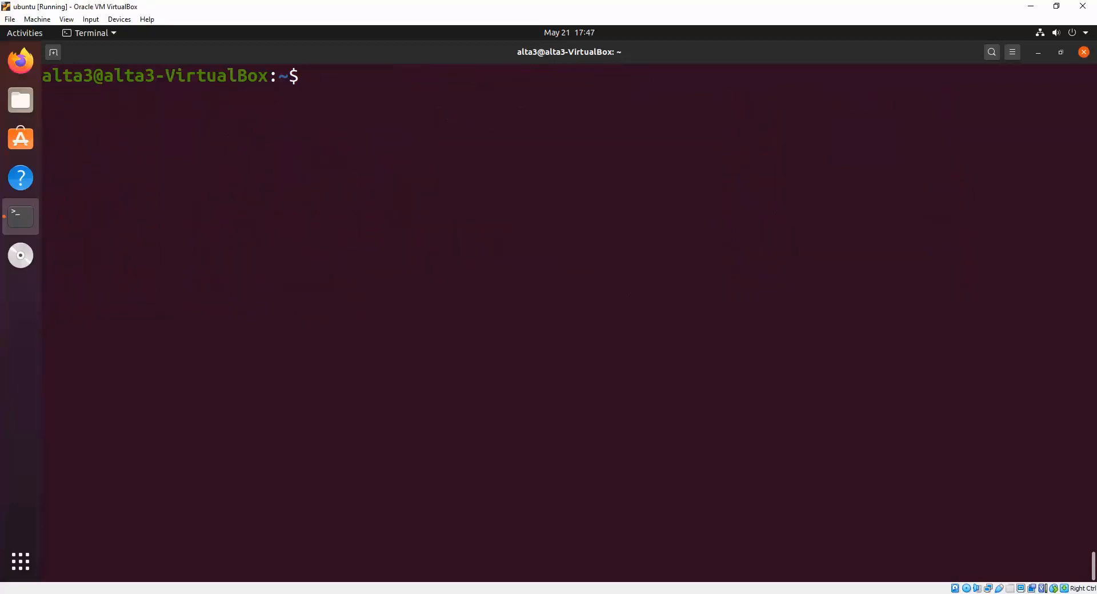
- List the nodes, then remove the node-role.kubernetes.io/master taint from alta3-virtualbox
{"action": "type", "text": "kubectl get node"}
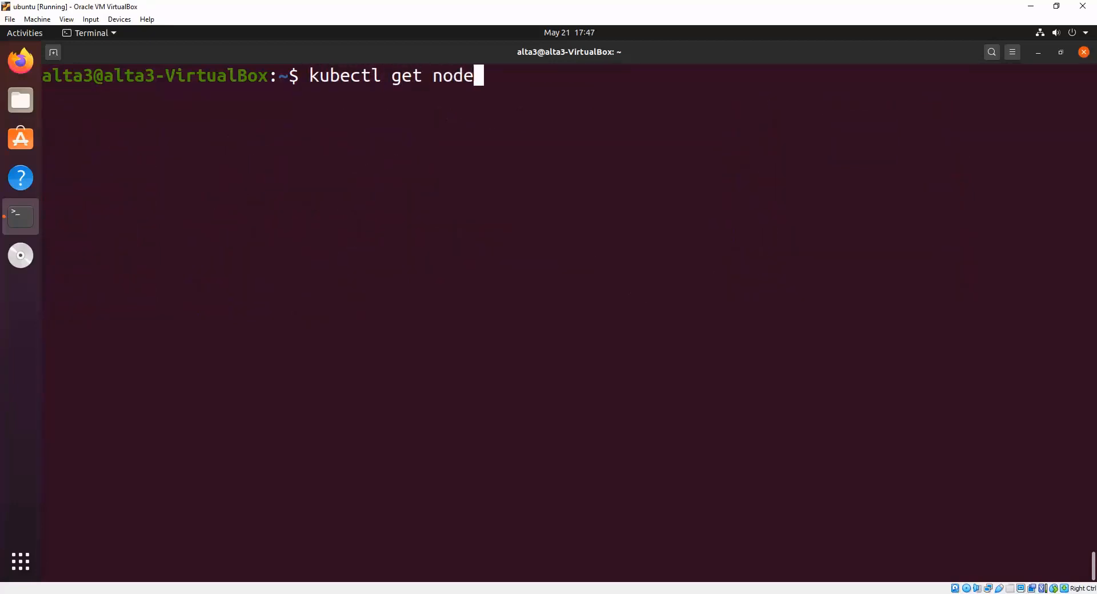
{"action": "key", "text": "Return"}
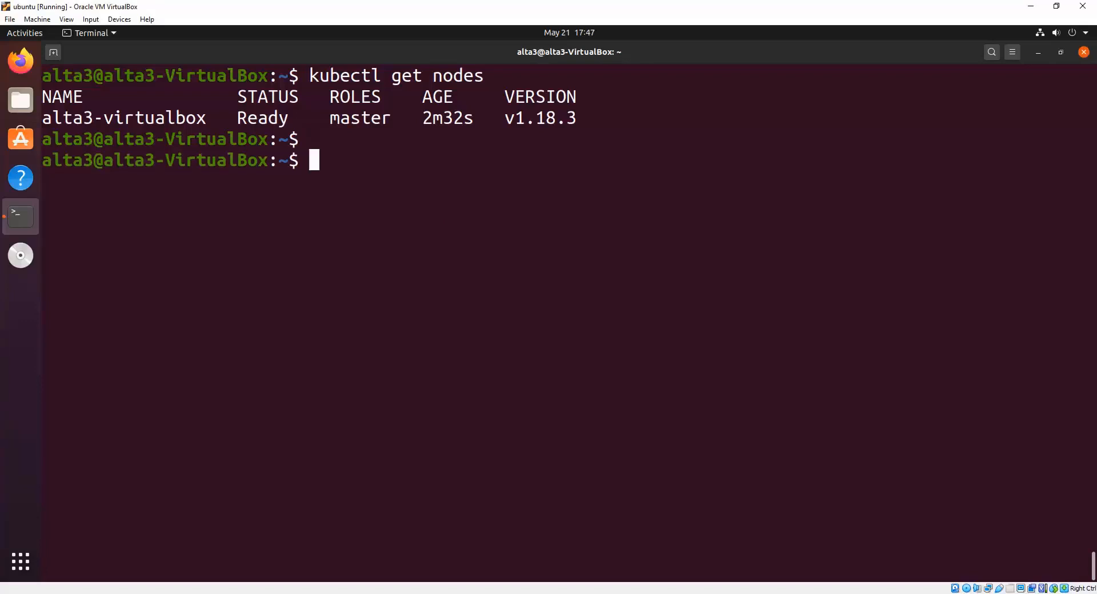
{"action": "type", "text": "kubectl taint node <master_name> node-role.kubernetes.io/master-"}
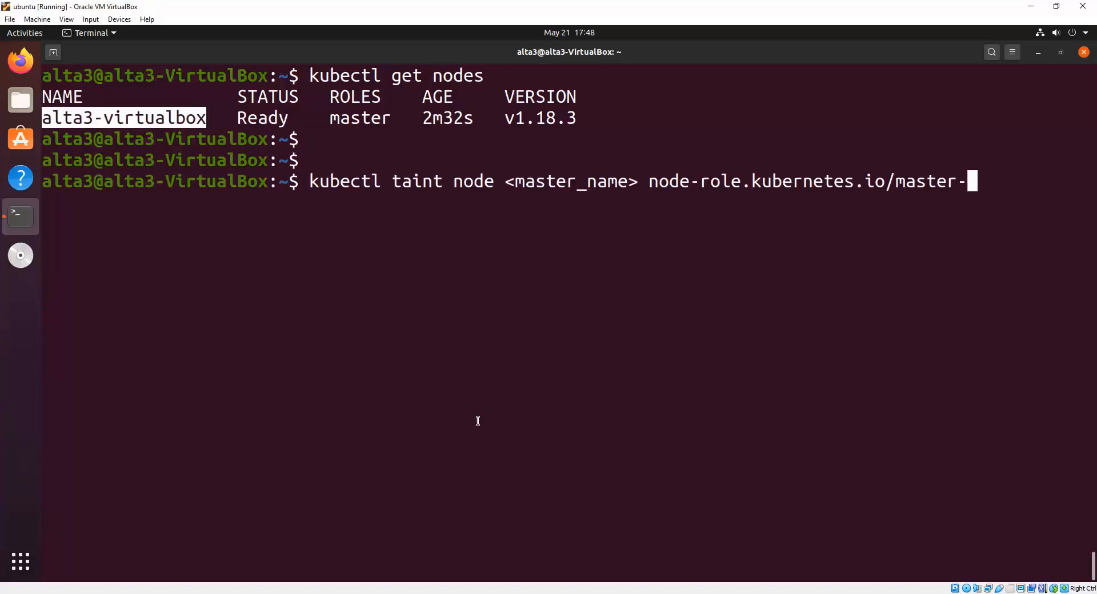
{"action": "key", "text": "Left"}
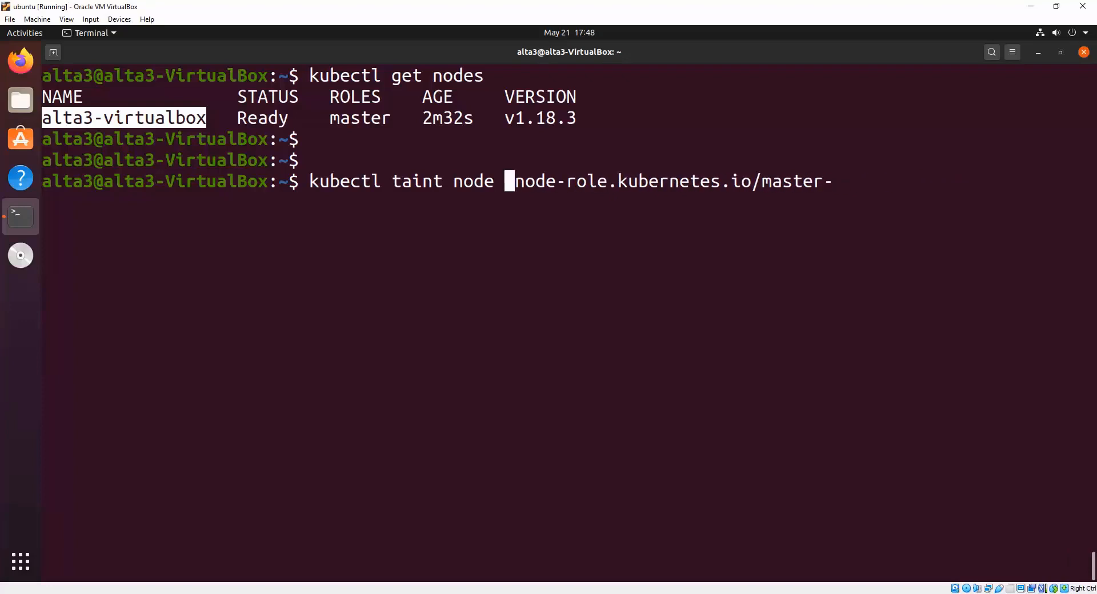
{"action": "key", "text": "Return"}
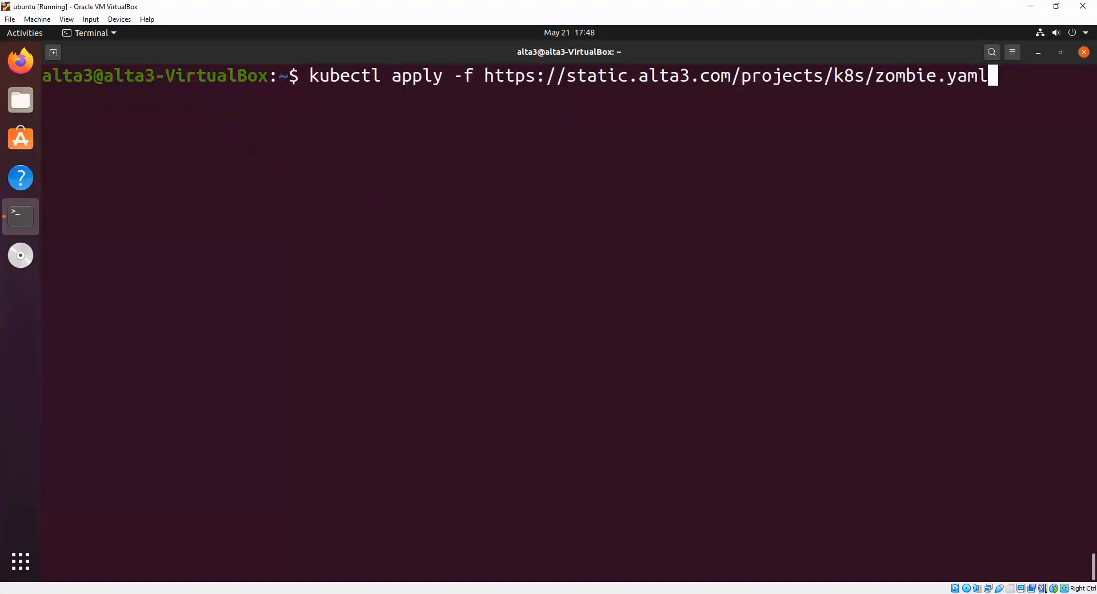
{"action": "key", "text": "Return"}
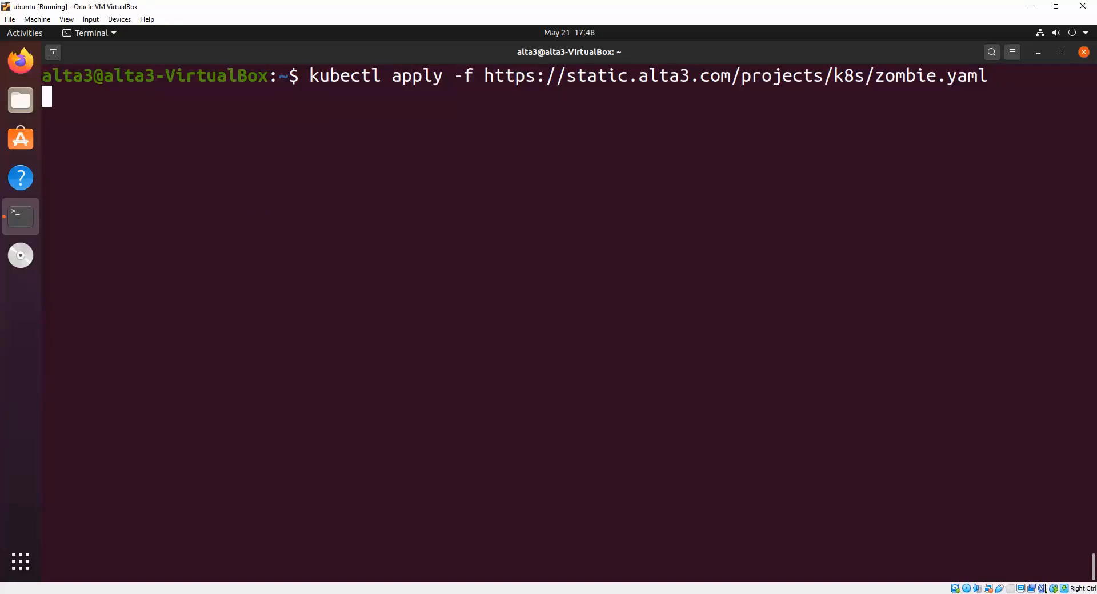